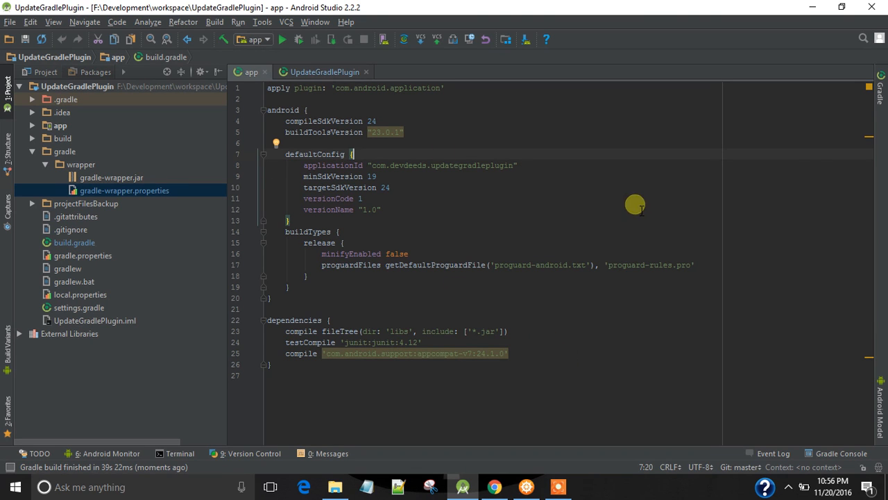
- Review the tutorial article, then inspect the project's gradle-wrapper.properties file in Android Studio
{"action": "left_click", "coordinate": [492, 486]}
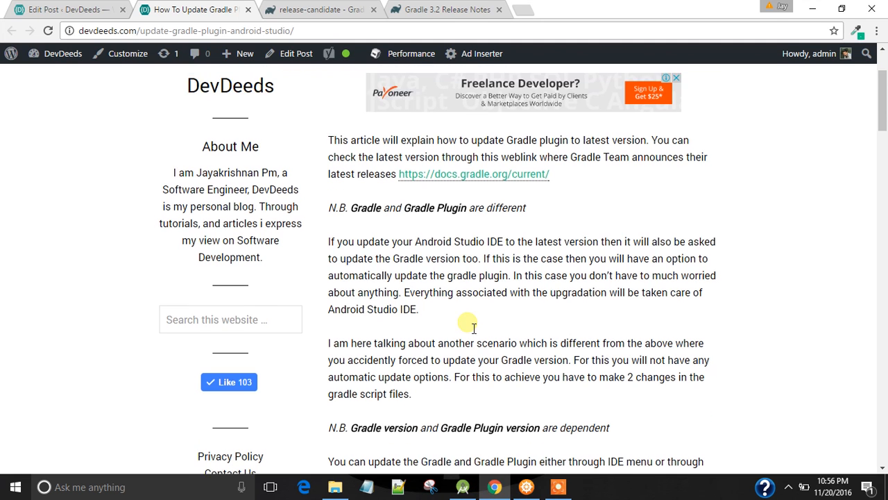
{"action": "scroll", "scroll_direction": "up", "scroll_amount": 3}
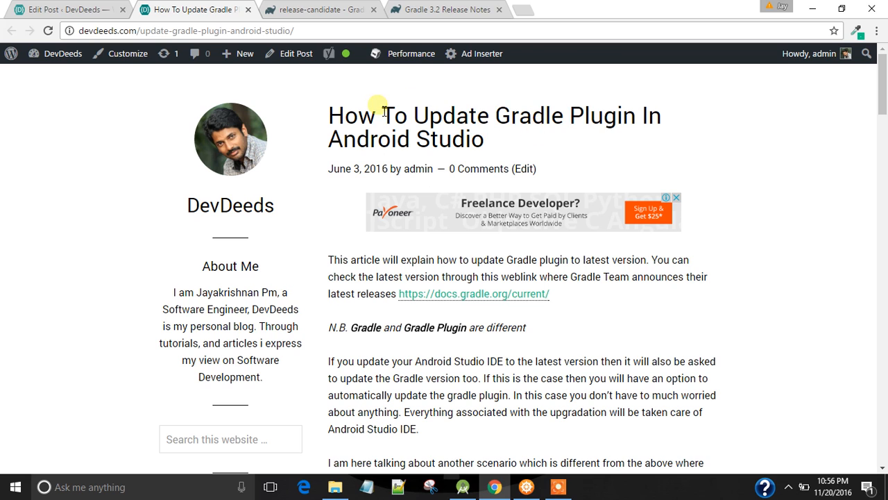
{"action": "mouse_move", "coordinate": [461, 451]}
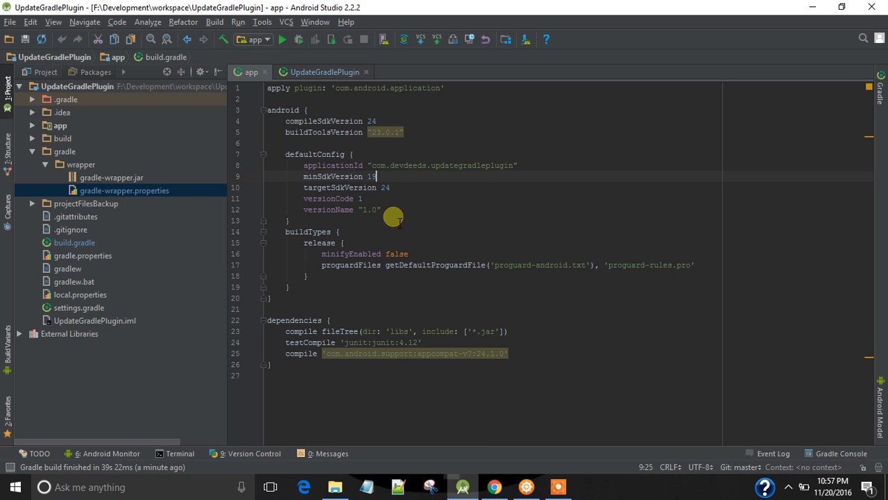
{"action": "left_click", "coordinate": [125, 190]}
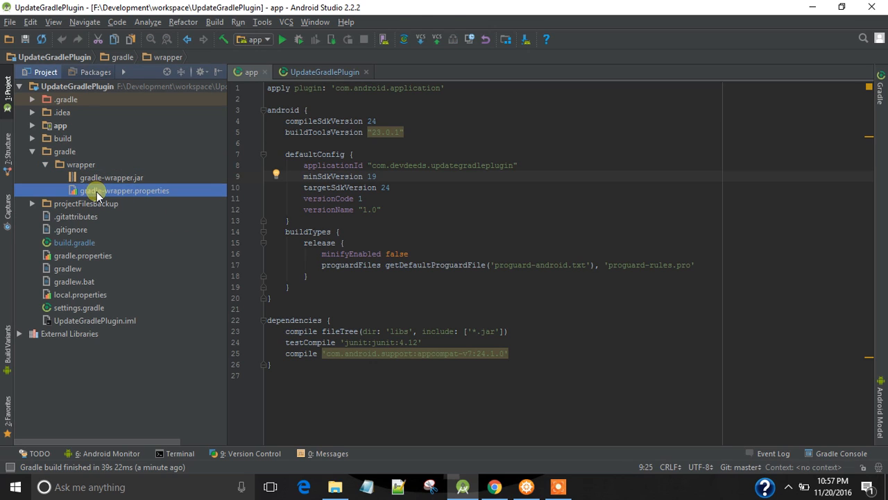
{"action": "double_click", "coordinate": [124, 190]}
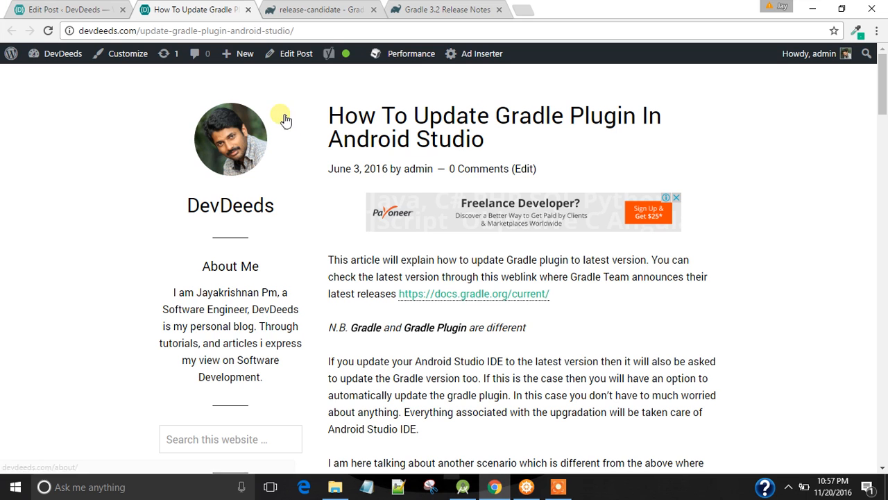
{"action": "left_click", "coordinate": [447, 8]}
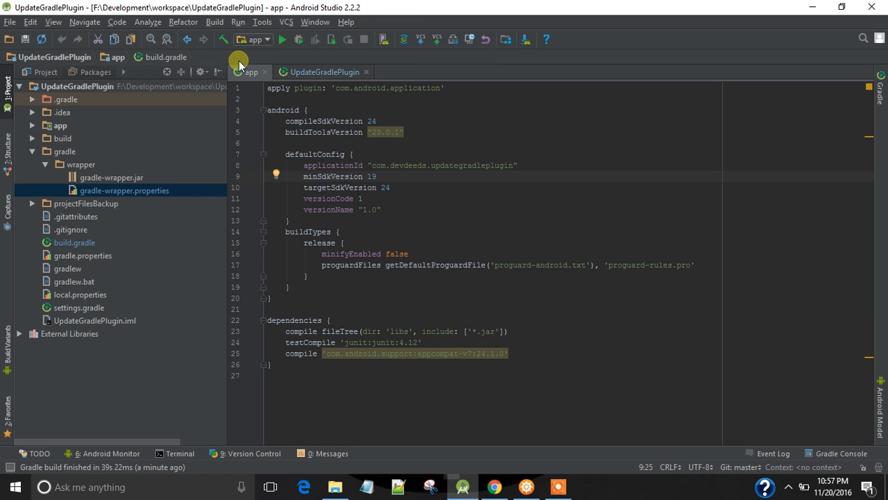
- In Project Structure, set Gradle version 3.2 and Android Plugin Version 2.2.2 and apply
{"action": "left_click", "coordinate": [10, 23]}
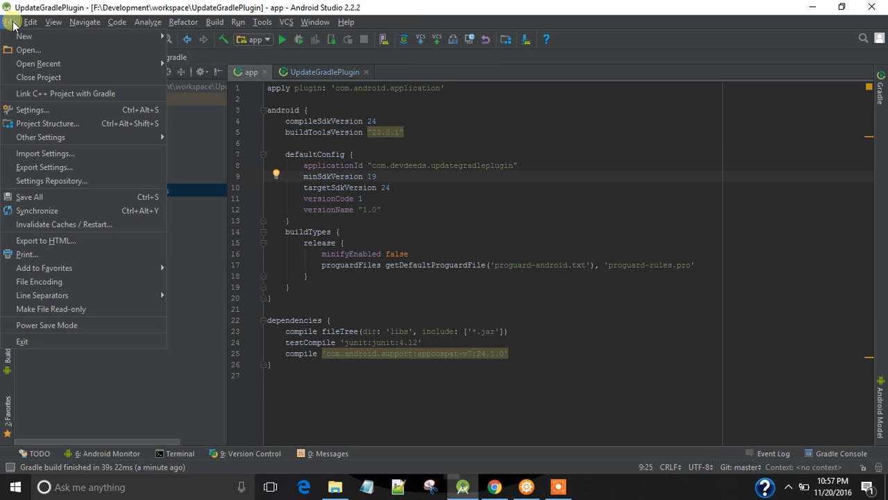
{"action": "mouse_move", "coordinate": [56, 122]}
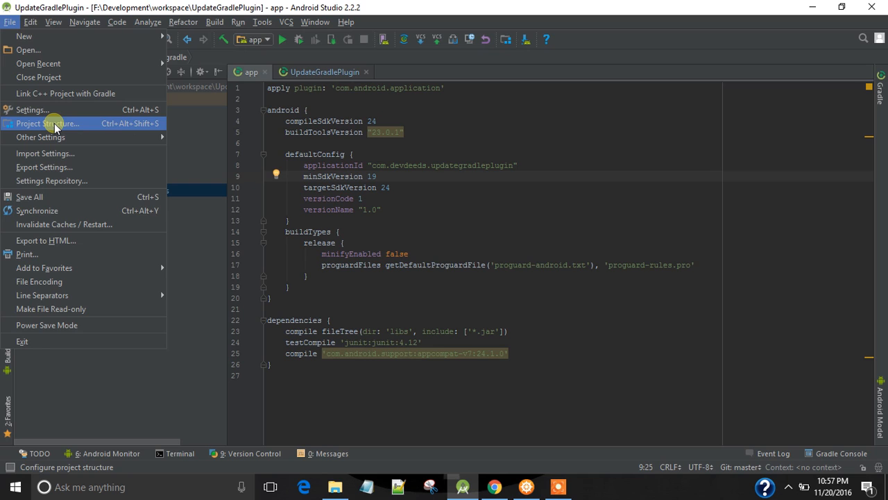
{"action": "left_click", "coordinate": [47, 122]}
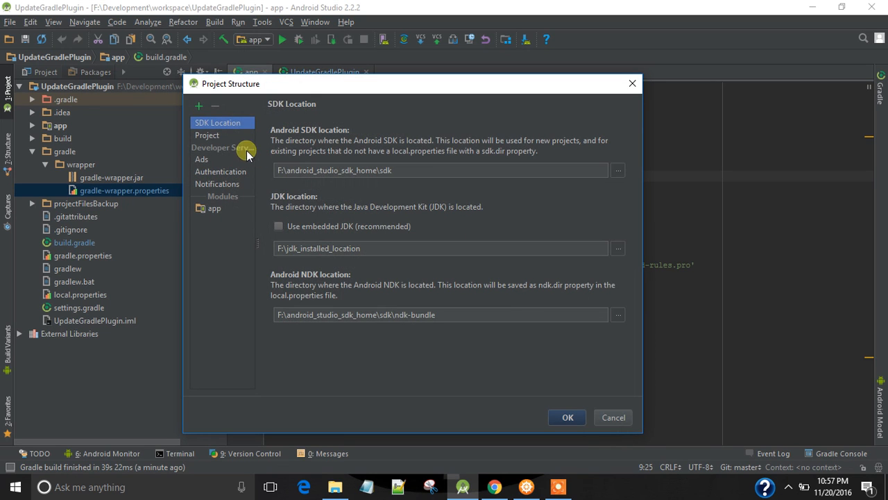
{"action": "left_click", "coordinate": [207, 135]}
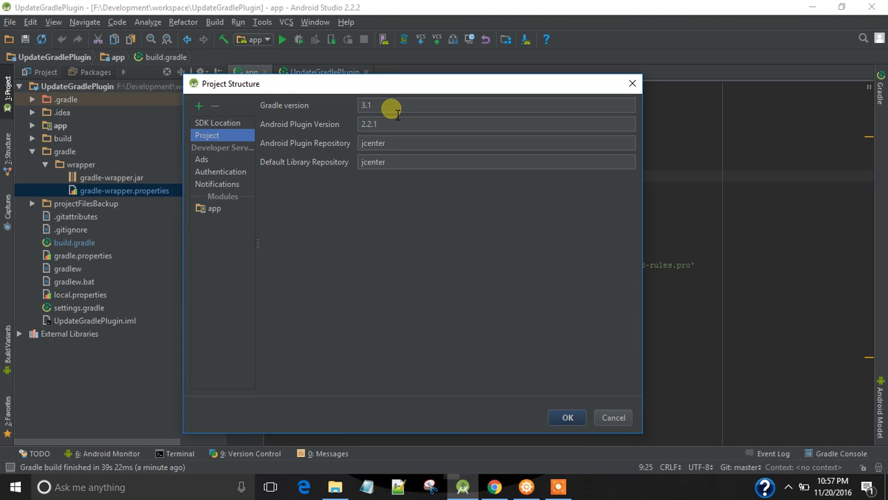
{"action": "left_click", "coordinate": [497, 124]}
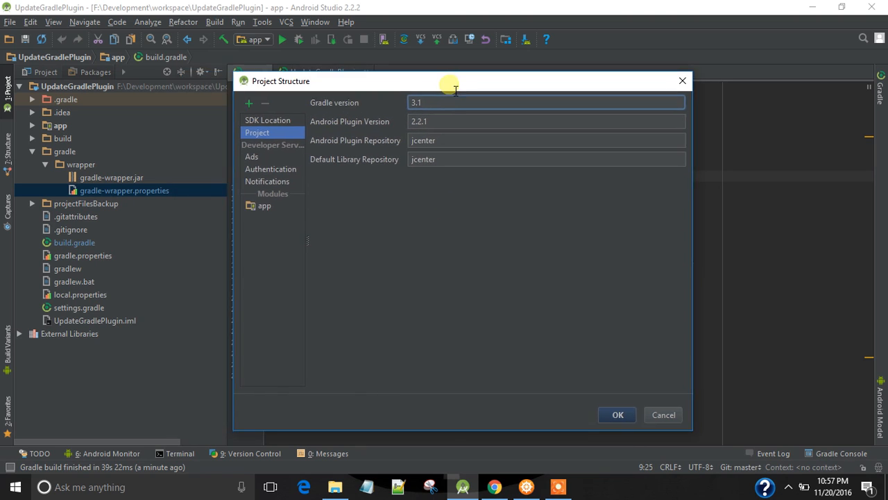
{"action": "left_click", "coordinate": [547, 121]}
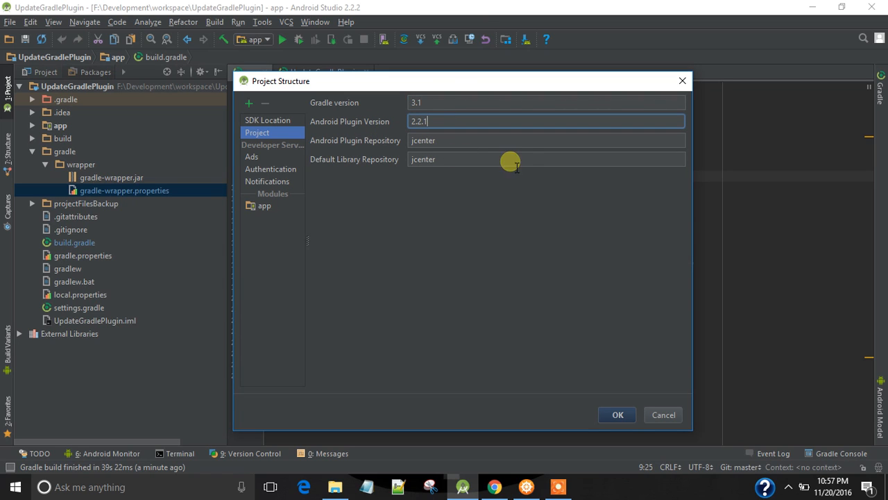
{"action": "mouse_move", "coordinate": [389, 100]}
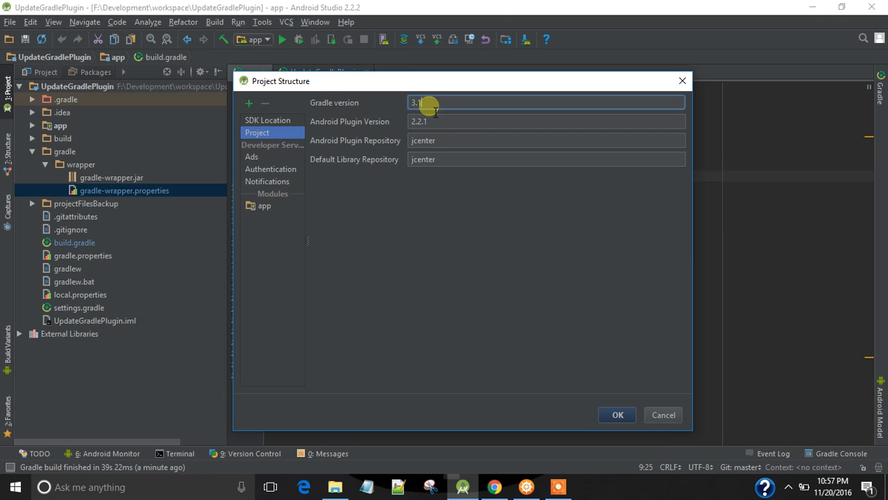
{"action": "mouse_move", "coordinate": [465, 175]}
{"action": "type", "text": "2"}
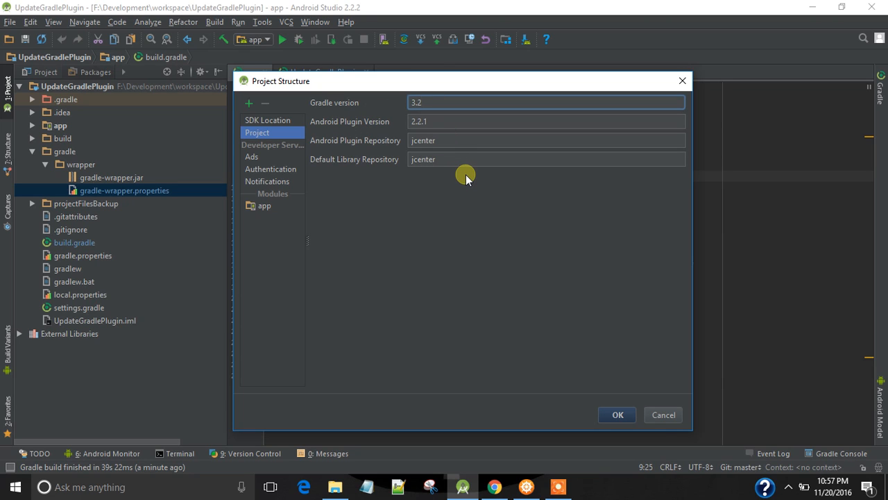
{"action": "left_click", "coordinate": [546, 120]}
{"action": "type", "text": "2"}
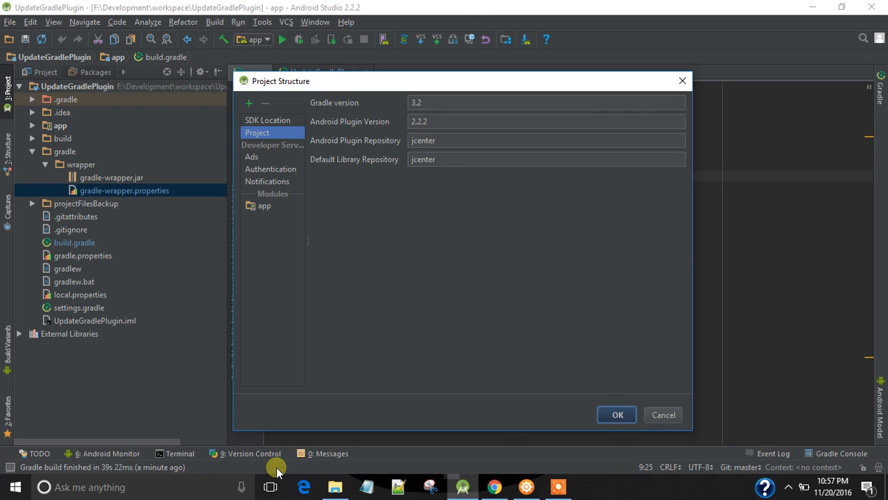
{"action": "left_click", "coordinate": [616, 414]}
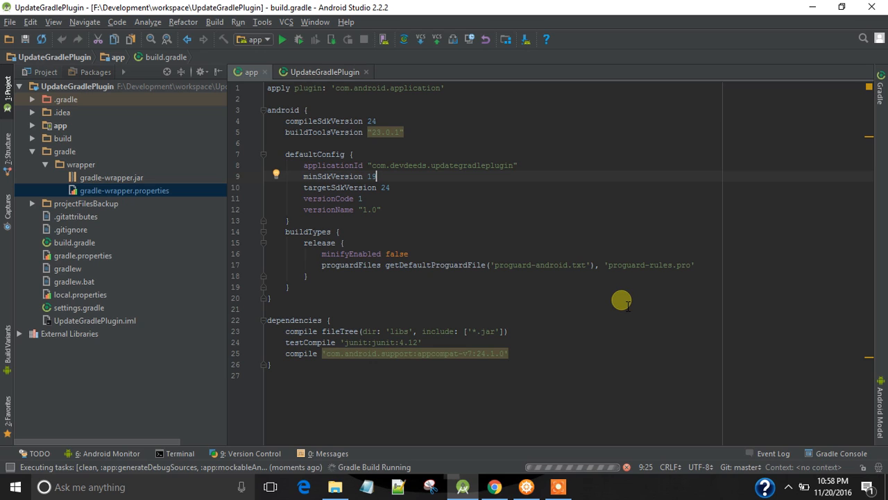
- Select gradle-wrapper.properties again while the Gradle build runs
{"action": "left_click", "coordinate": [125, 190]}
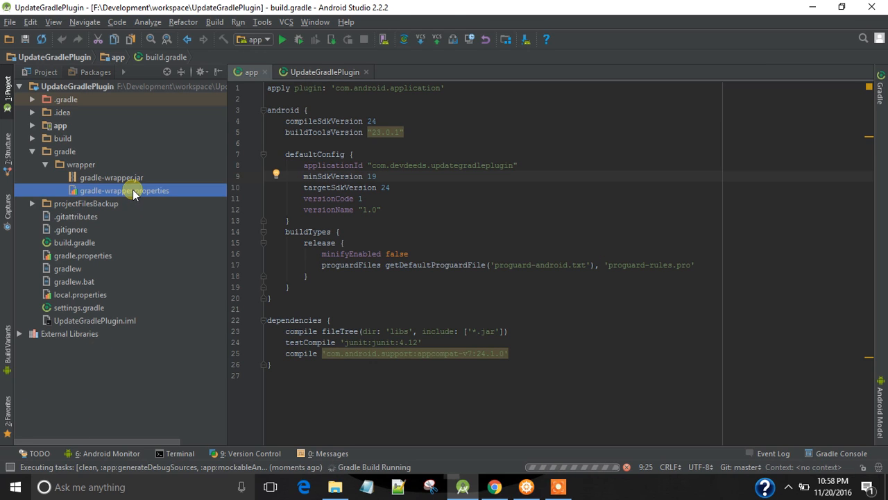
{"action": "double_click", "coordinate": [124, 190]}
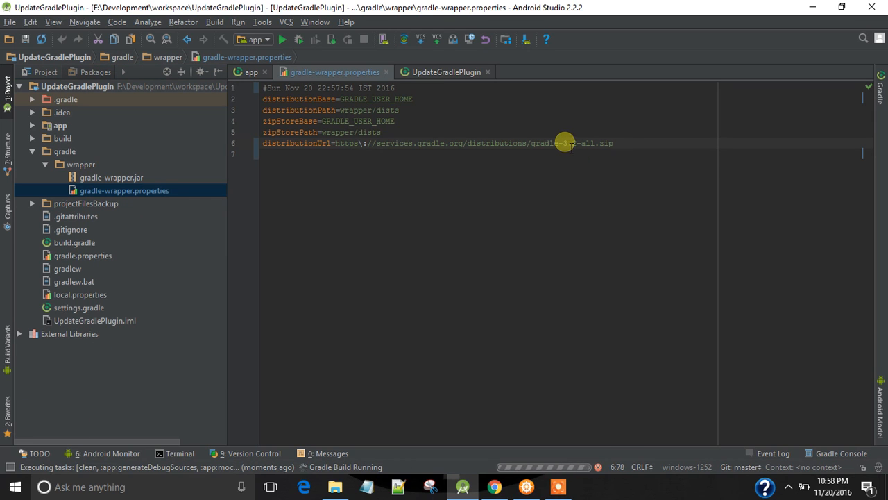
{"action": "left_click", "coordinate": [527, 143]}
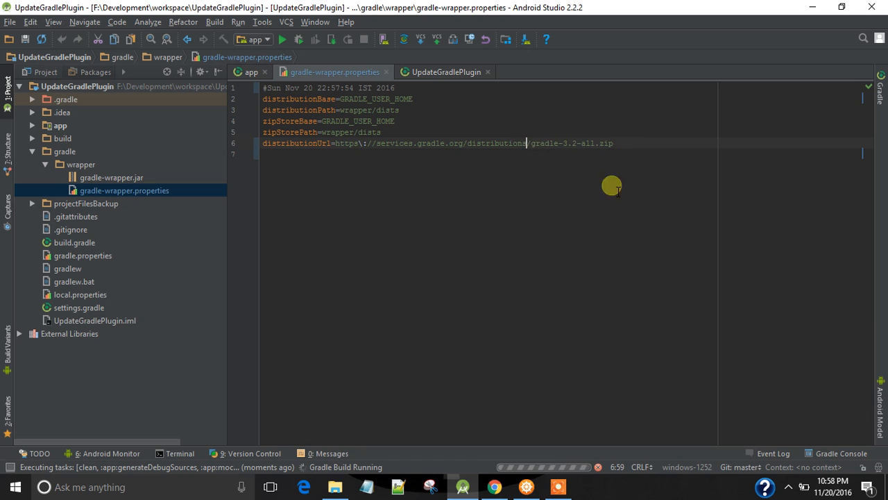
{"action": "double_click", "coordinate": [569, 143]}
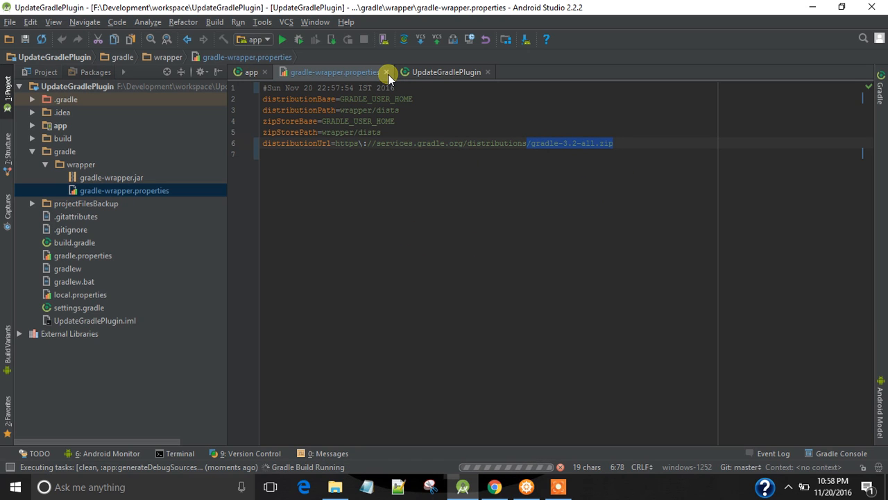
{"action": "left_click", "coordinate": [389, 72]}
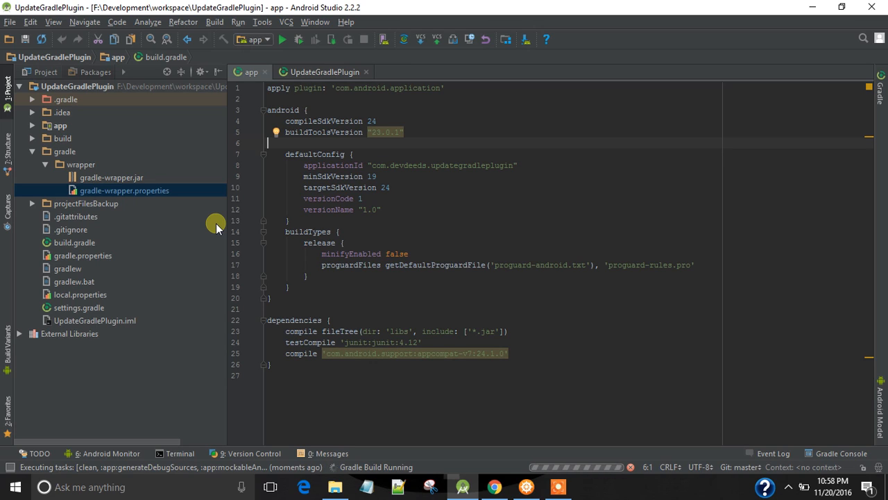
{"action": "mouse_move", "coordinate": [187, 194]}
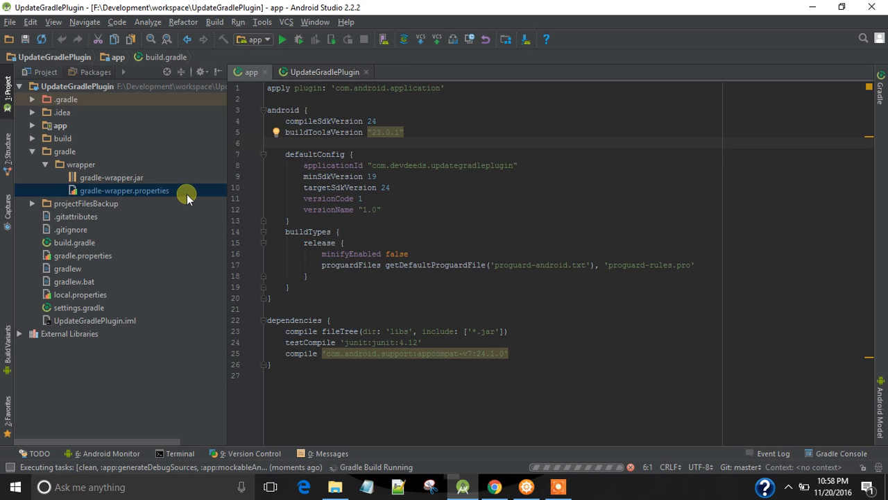
{"action": "left_click", "coordinate": [125, 190]}
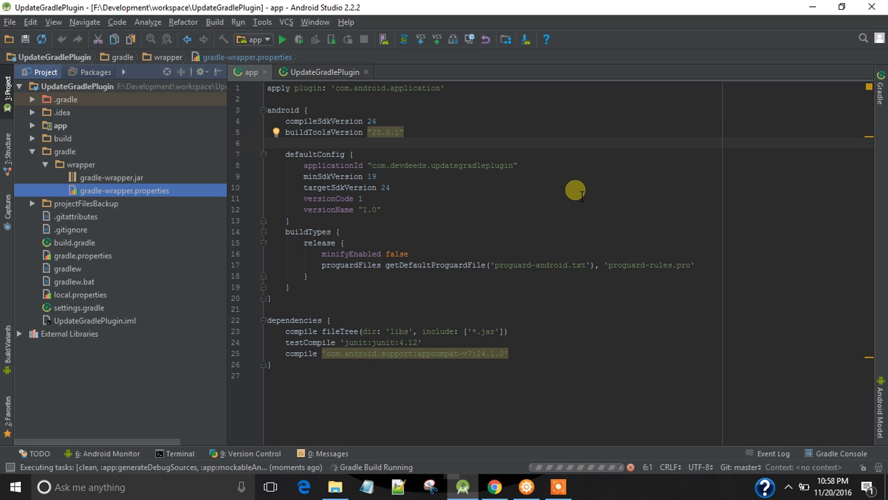
{"action": "left_click", "coordinate": [10, 22]}
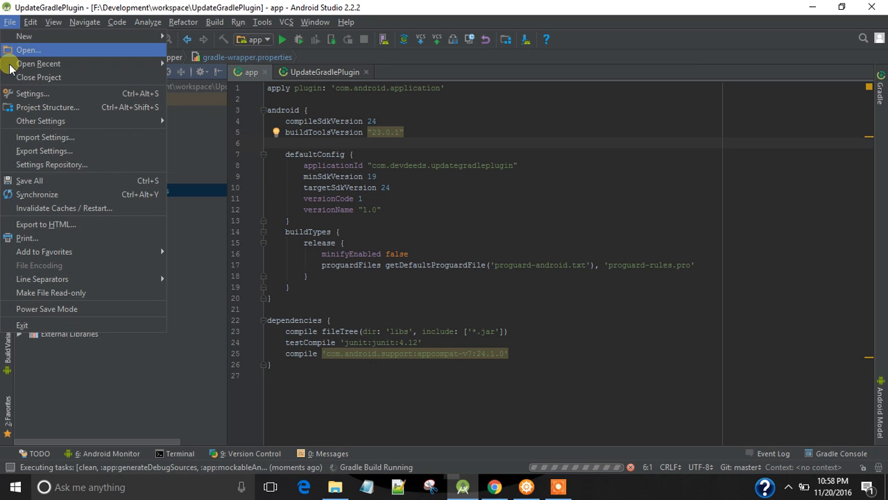
{"action": "mouse_move", "coordinate": [76, 107]}
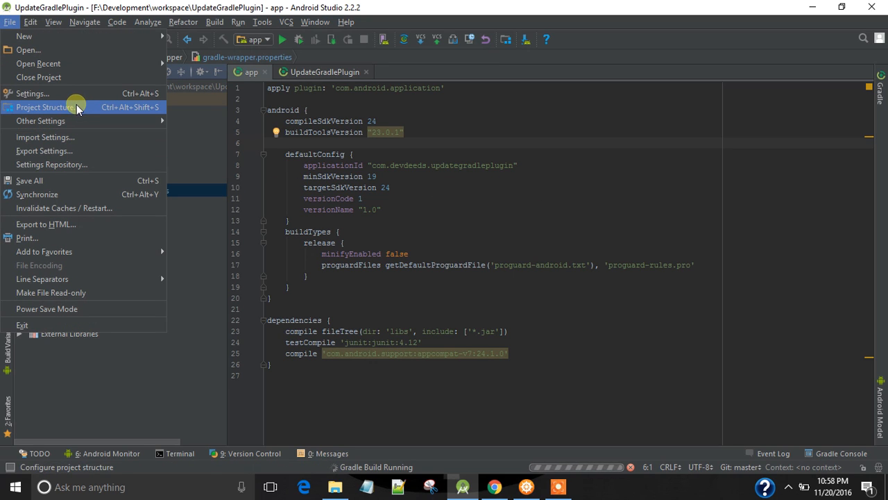
{"action": "left_click", "coordinate": [45, 107]}
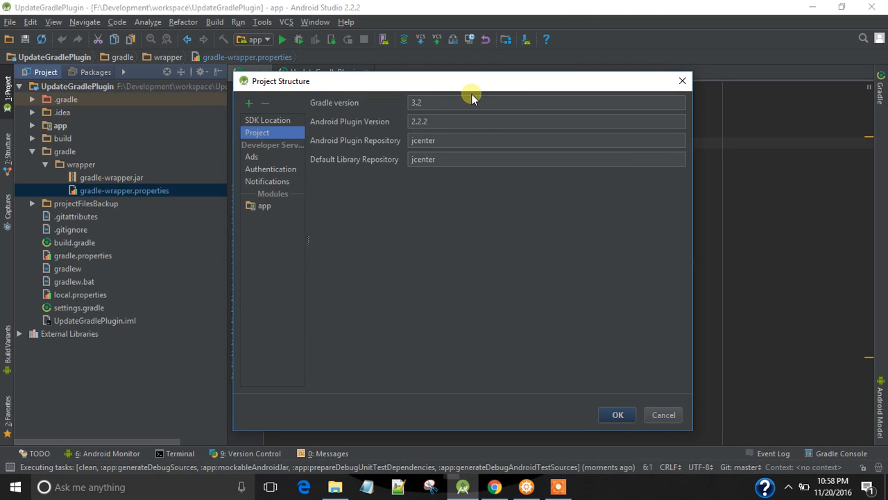
{"action": "left_click", "coordinate": [547, 120]}
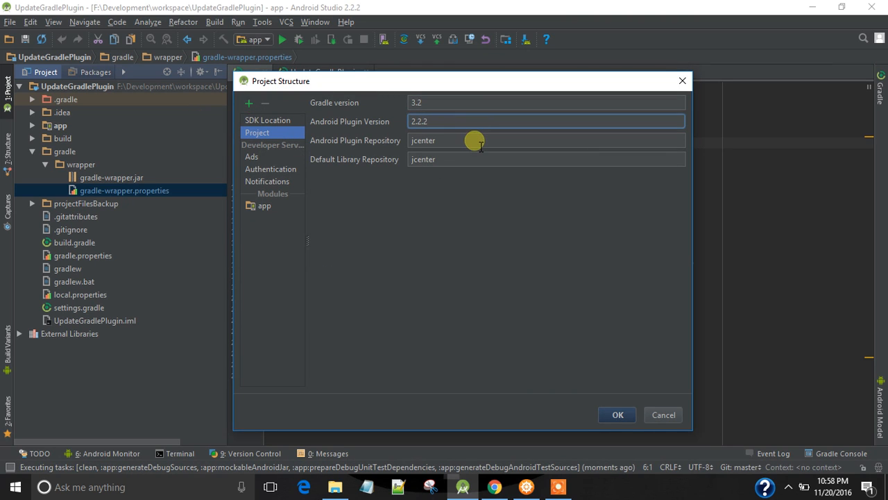
{"action": "left_click", "coordinate": [616, 413]}
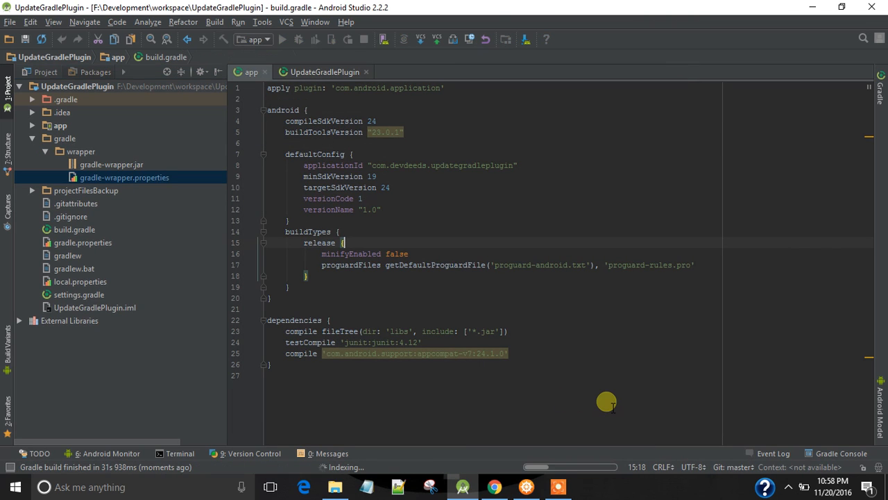
{"action": "mouse_move", "coordinate": [561, 319]}
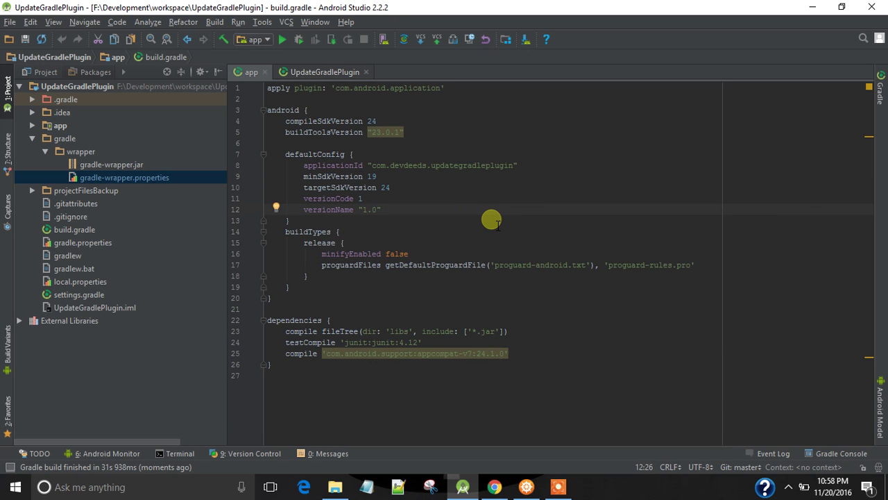
{"action": "mouse_move", "coordinate": [564, 427]}
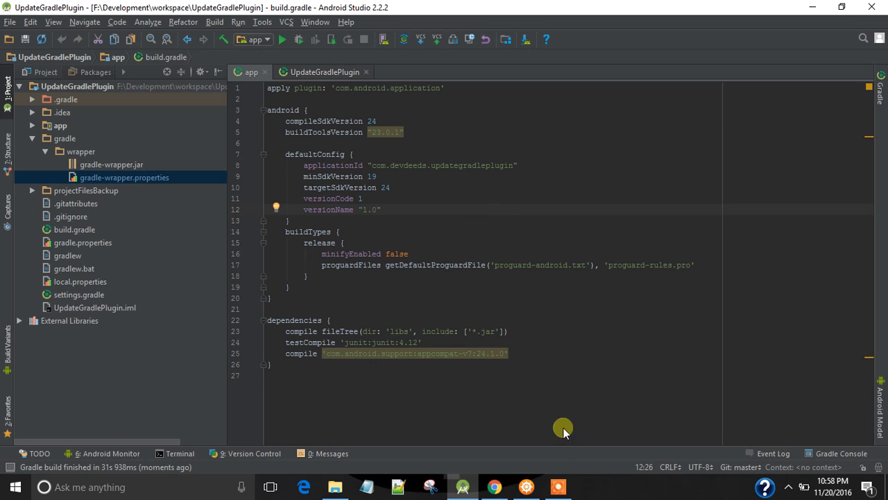